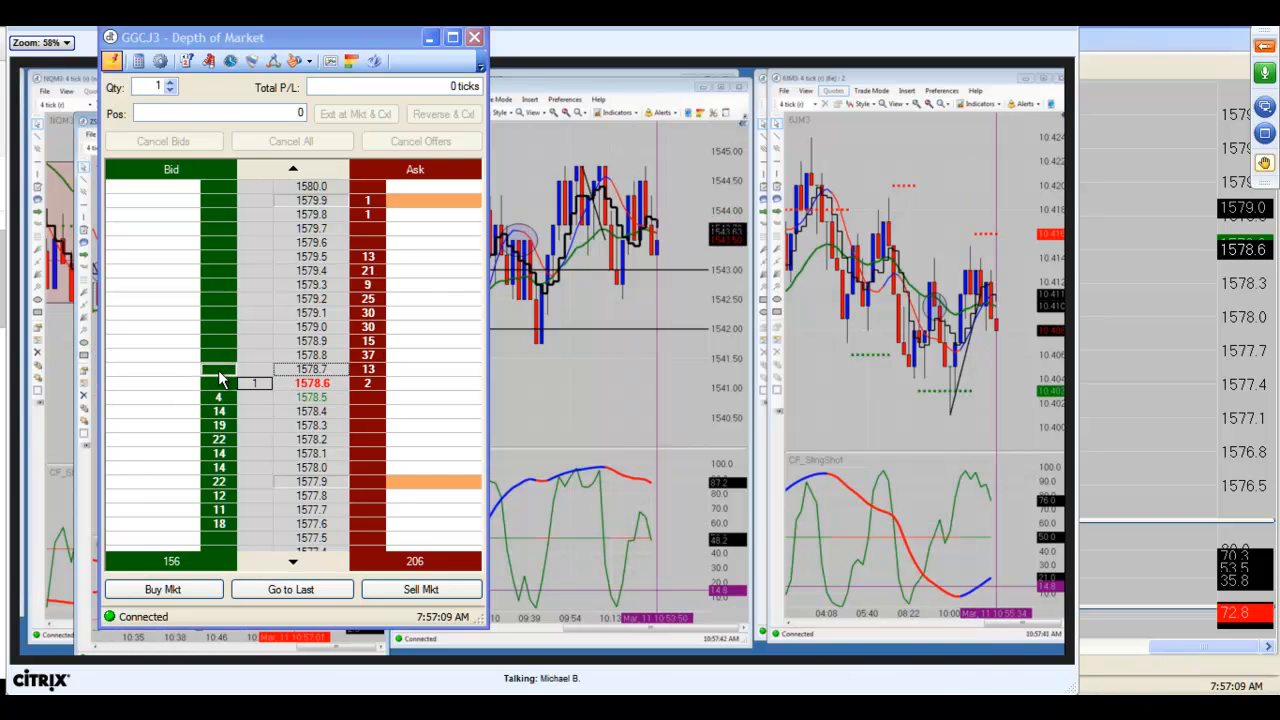
Buy one GGCJ3 gold contract from the Bid column, filled at 1578.6.
click(219, 397)
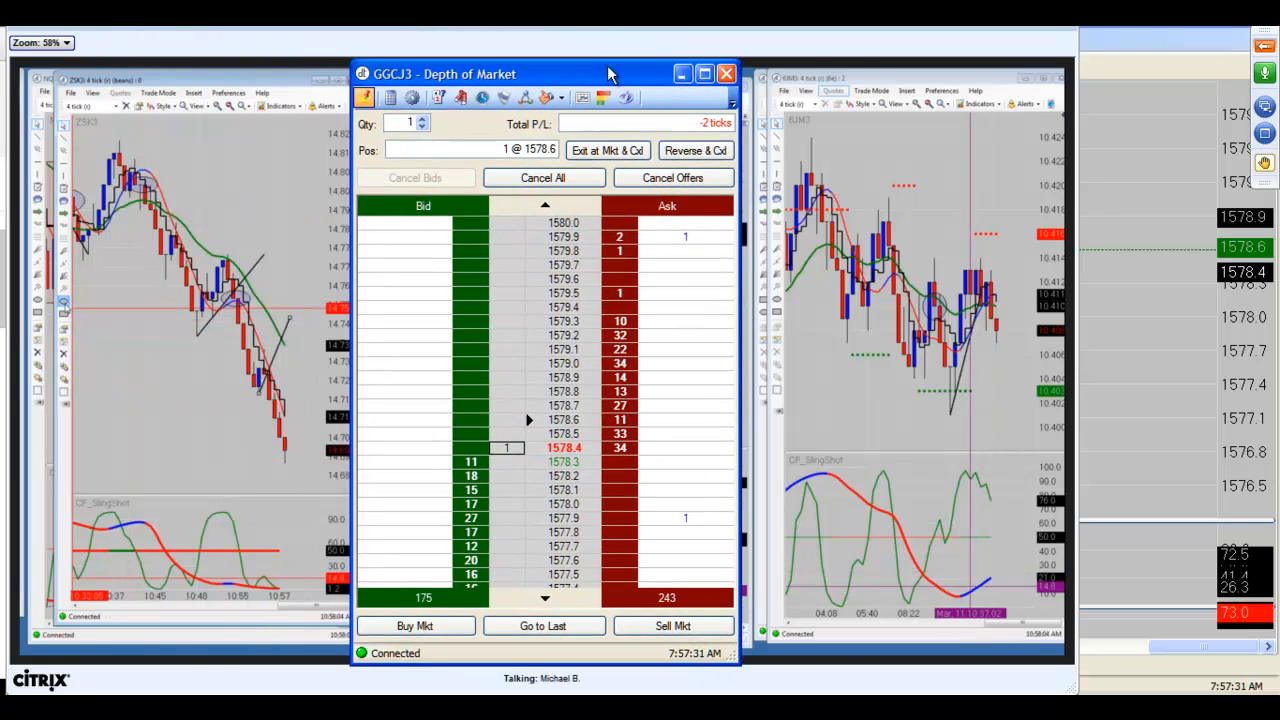
Drag the GGCJ3 order book window right, then back to the left side.
drag(610, 73, 745, 62)
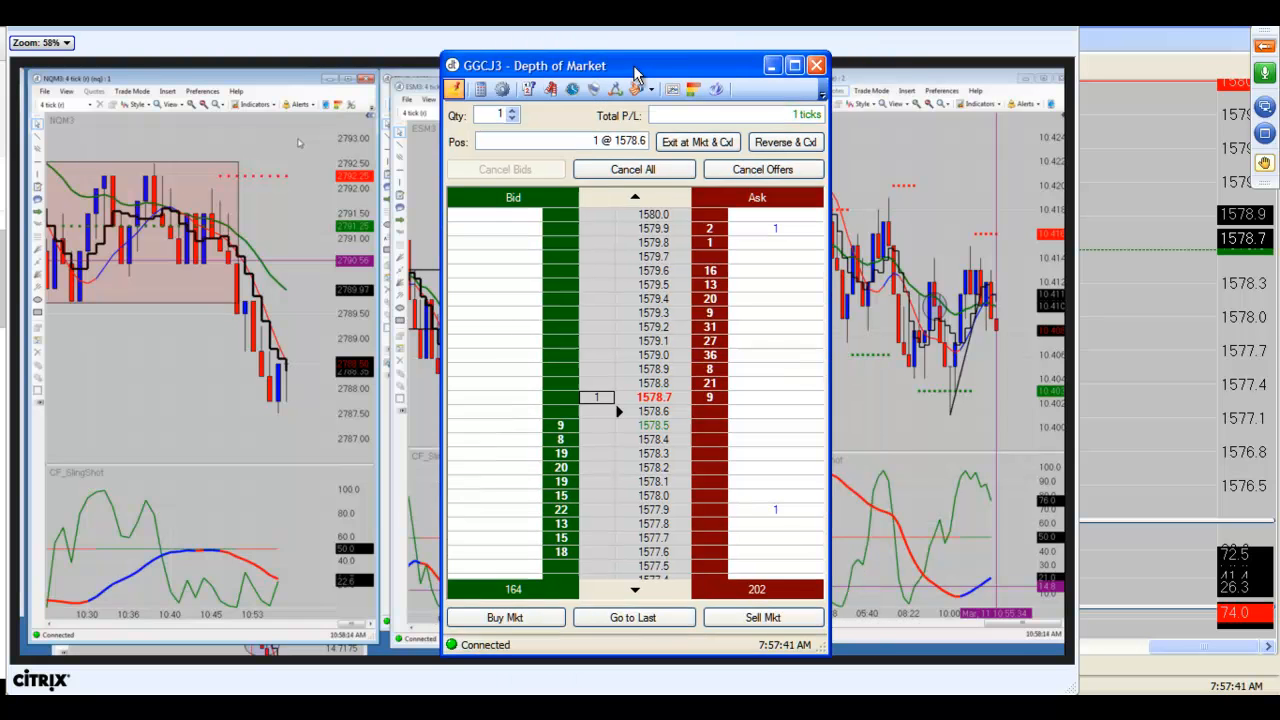
drag(637, 65, 205, 69)
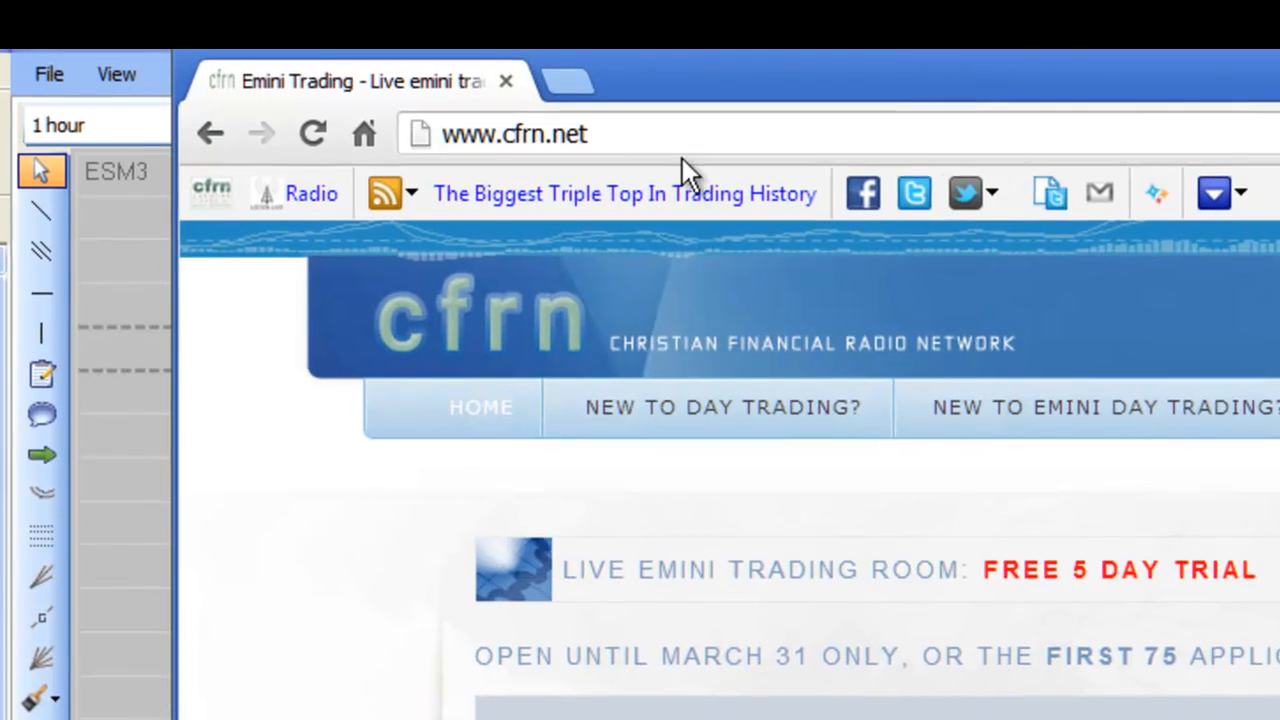
mouse_move(448, 550)
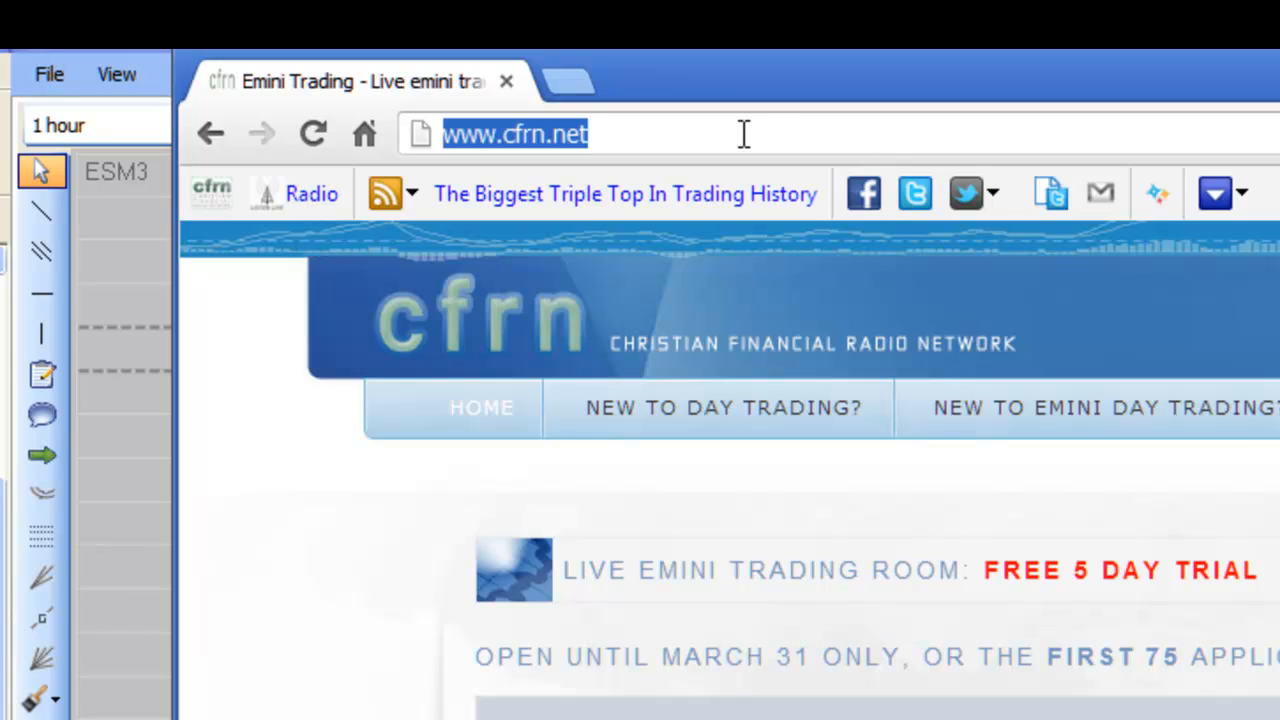
text(/apply)
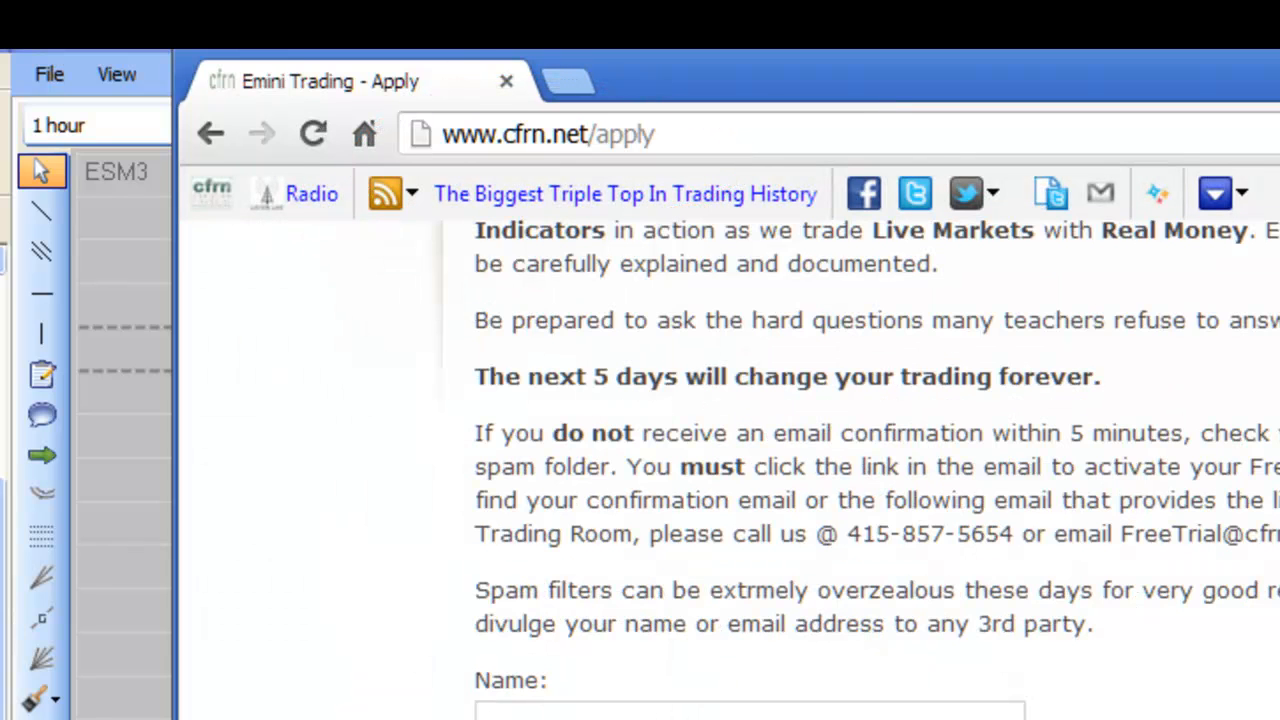
mouse_move(405, 685)
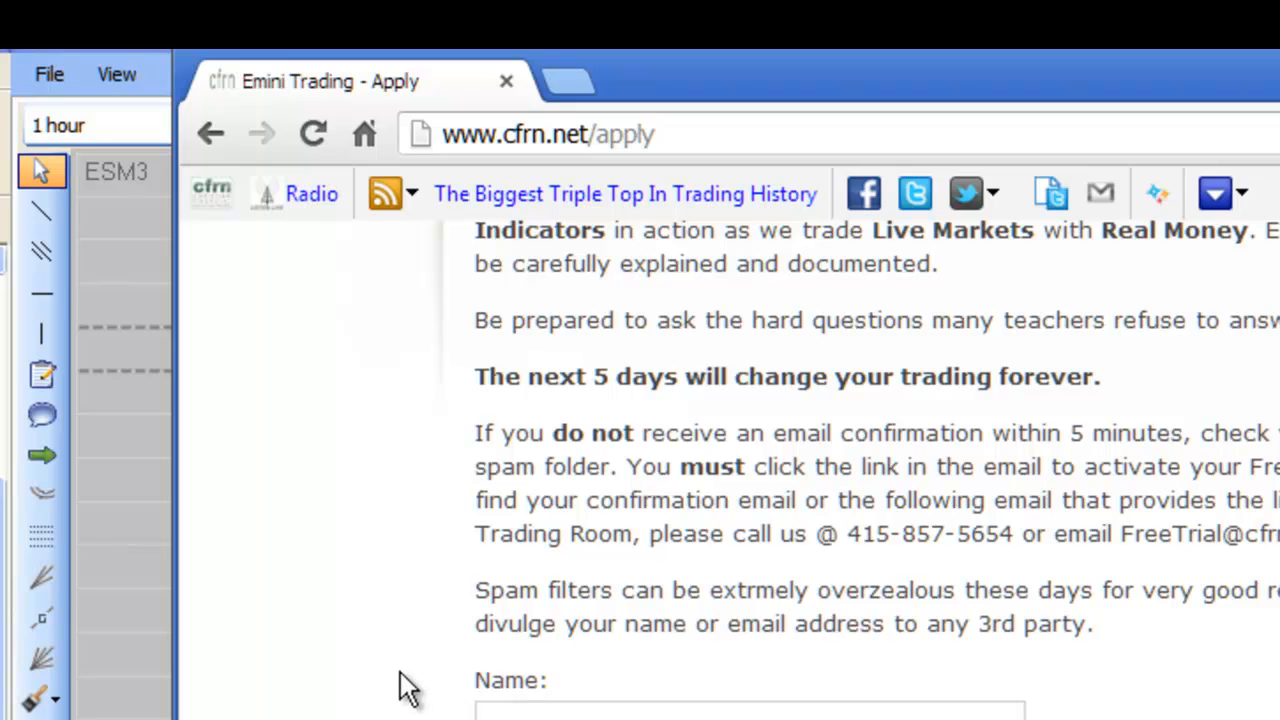
mouse_move(332, 652)
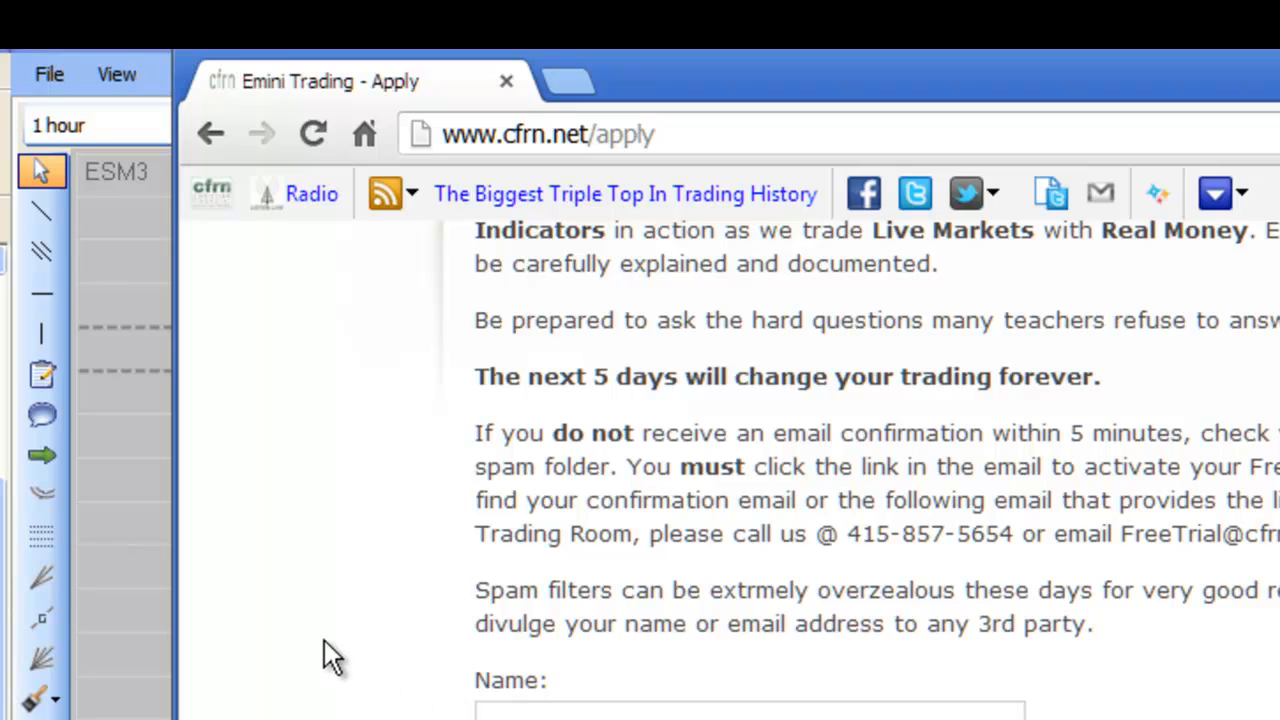